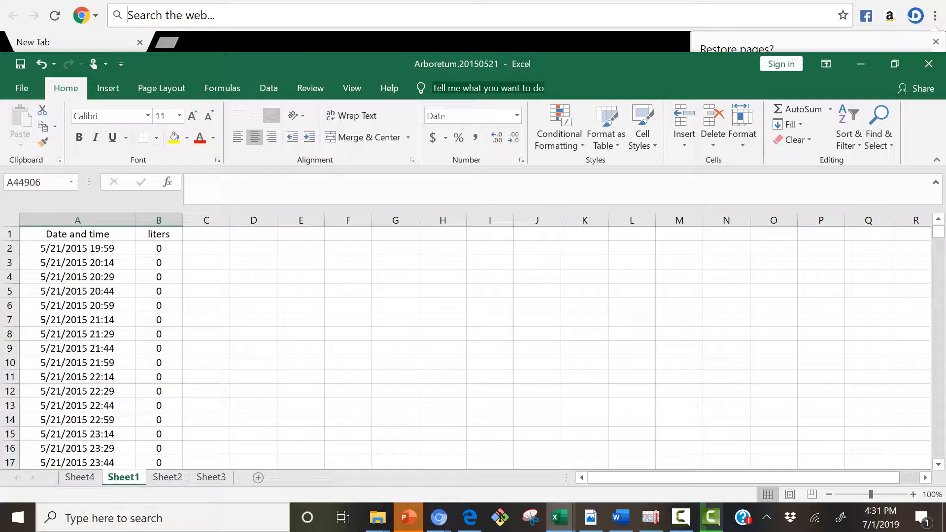
# - Check the data extends to row 44905, then return to the top of the sheet
pyautogui.click(490, 219)
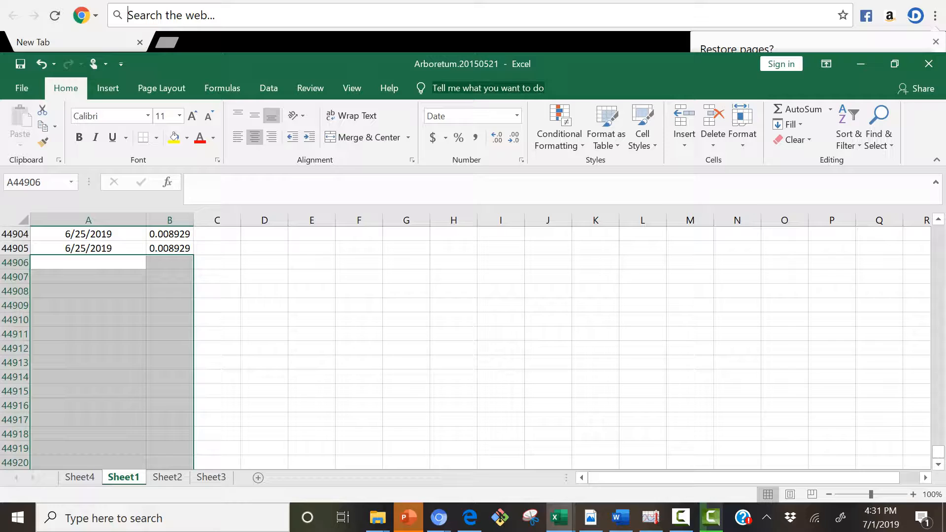
pyautogui.click(88, 249)
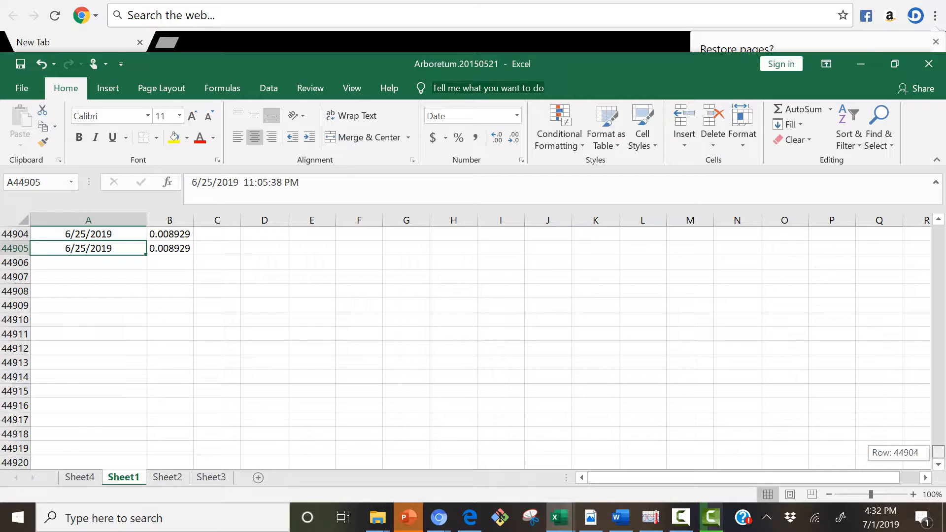
pyautogui.scroll(3)
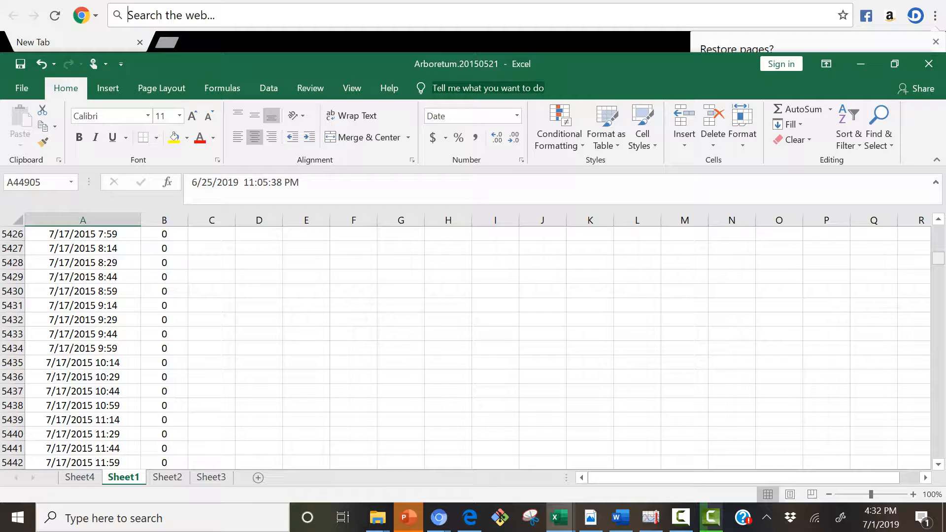
pyautogui.press('ctrl+Home')
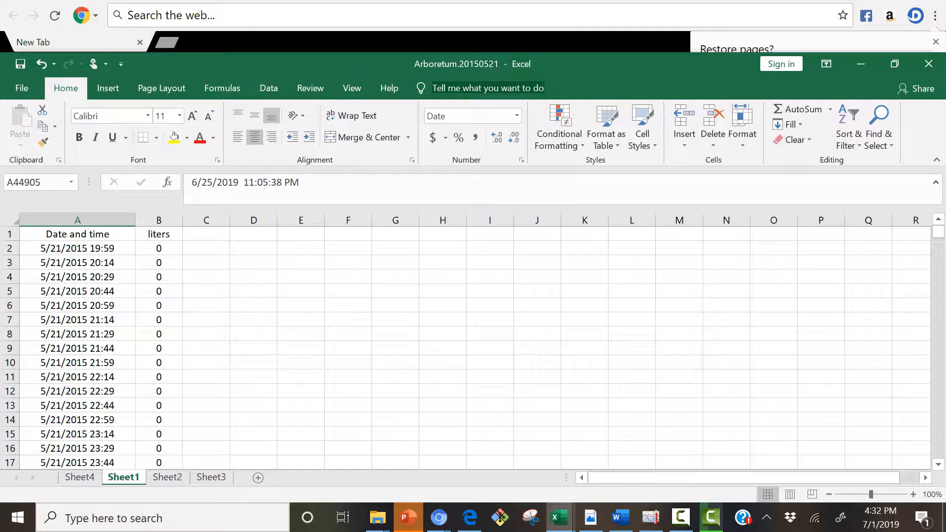
# - Create a PivotTable from Sheet1!$A$1:$B$44905 on a new worksheet
pyautogui.click(77, 248)
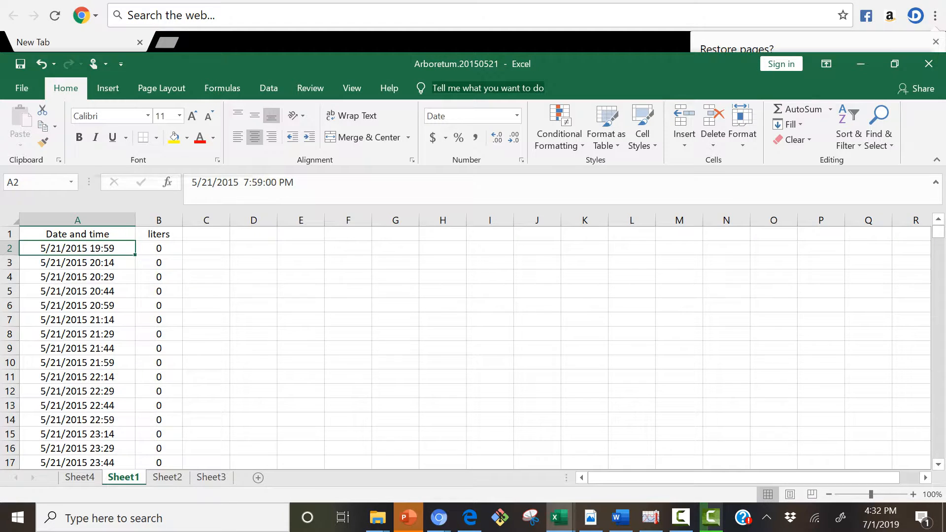
pyautogui.rightClick(77, 248)
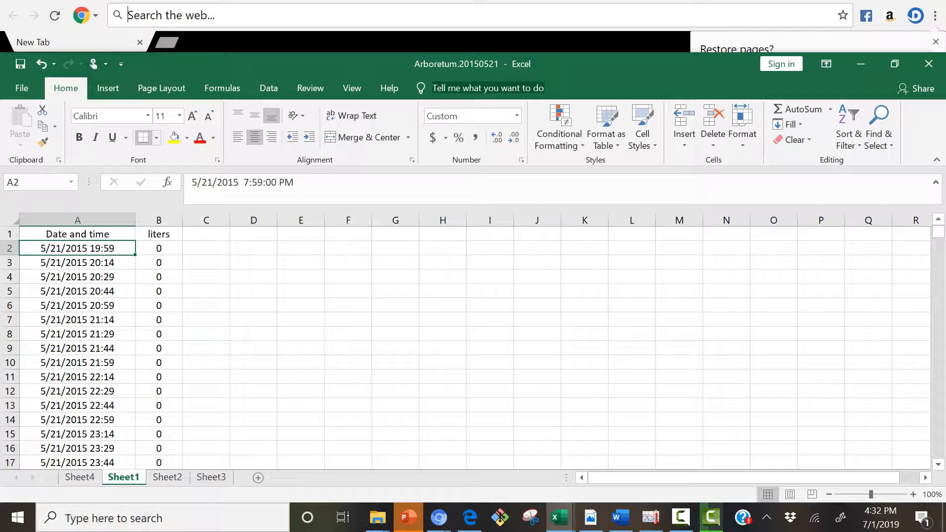
pyautogui.click(107, 88)
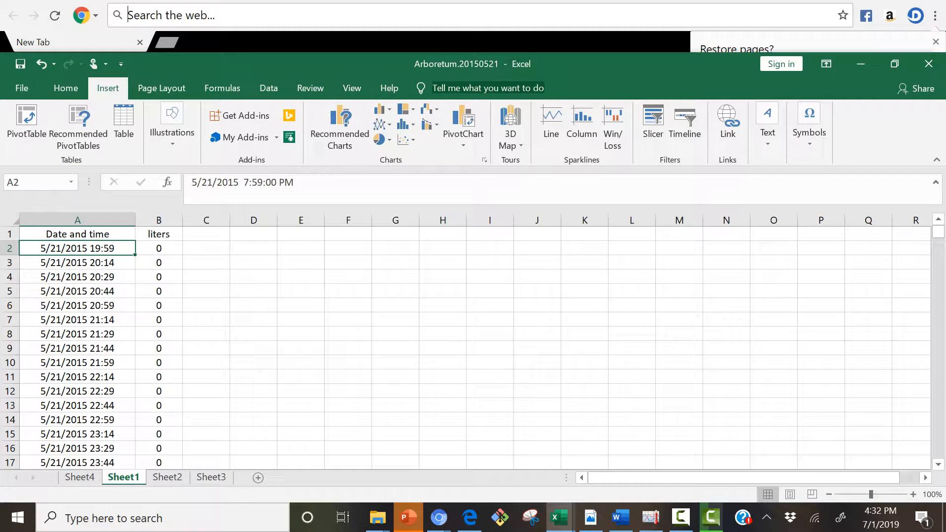
pyautogui.click(26, 127)
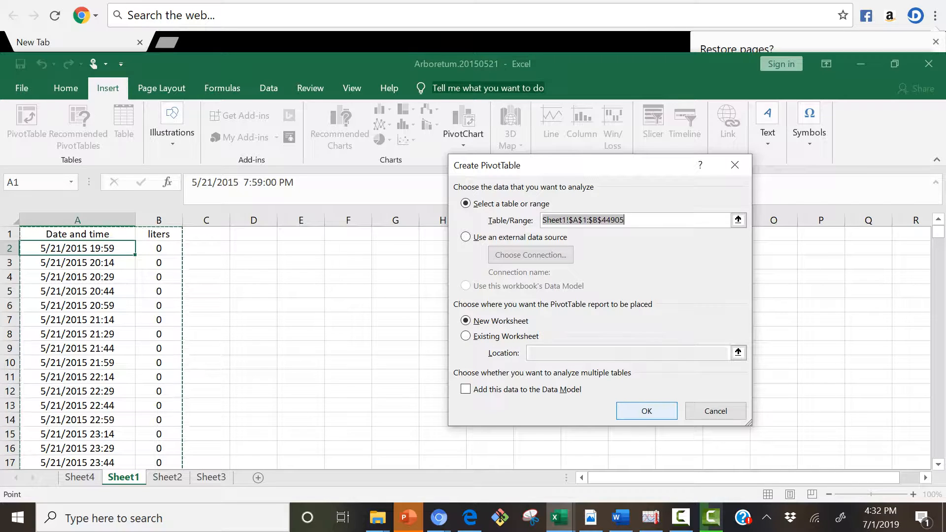
pyautogui.click(645, 411)
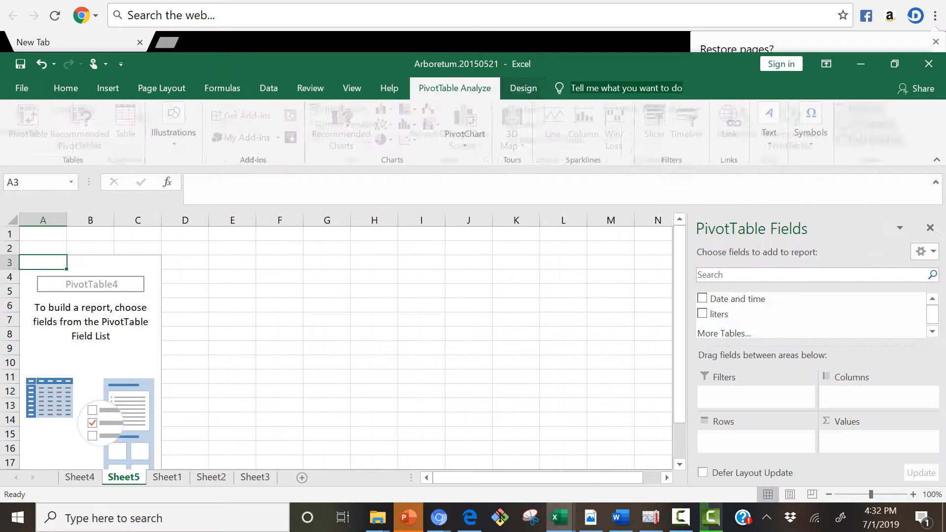
# - Add Date and time as rows and liters as summed values, giving years 2015–2019
pyautogui.click(454, 87)
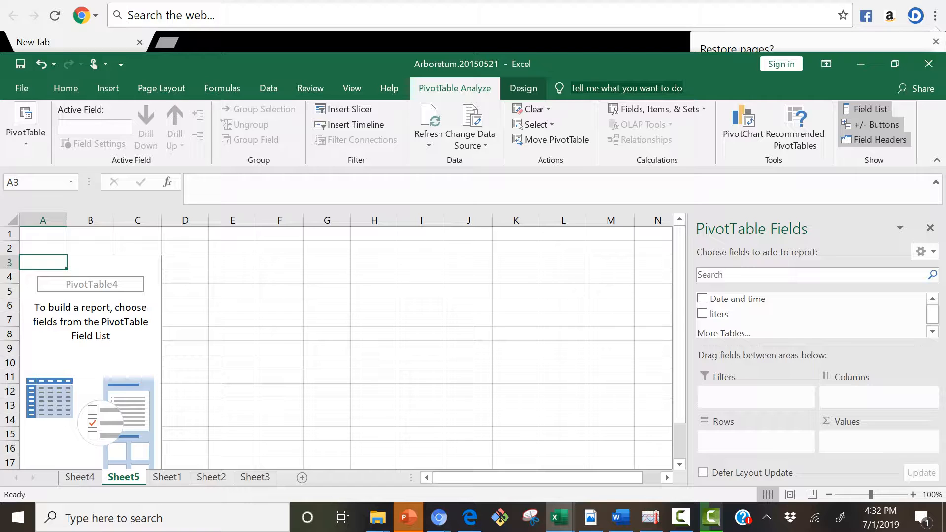
pyautogui.moveTo(739, 299)
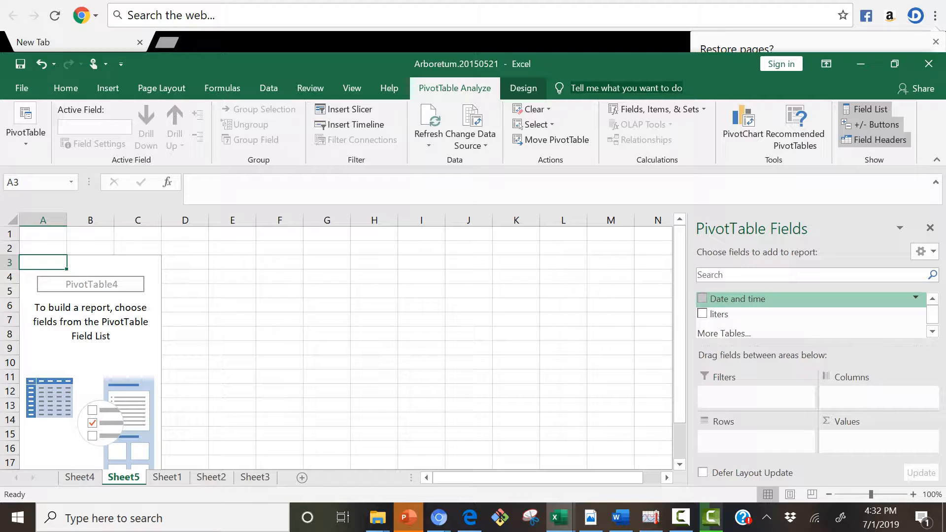
pyautogui.click(703, 299)
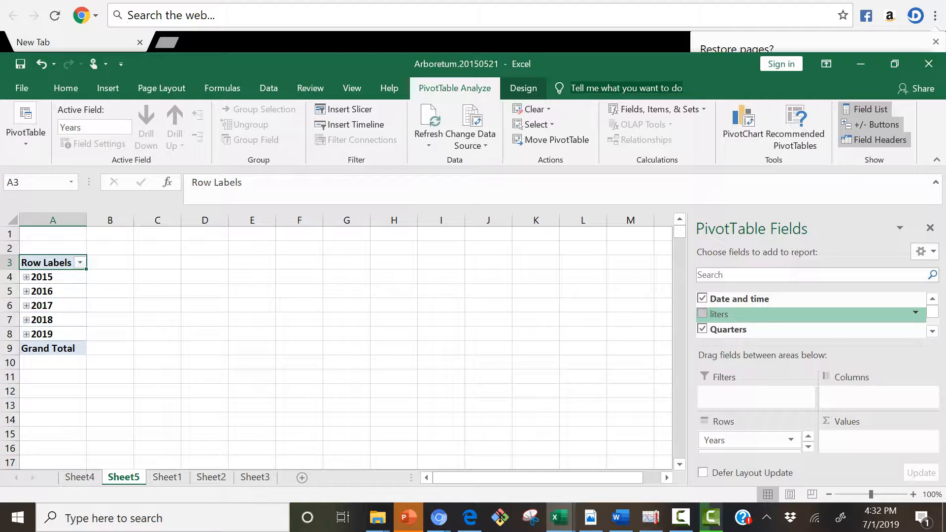
pyautogui.click(703, 314)
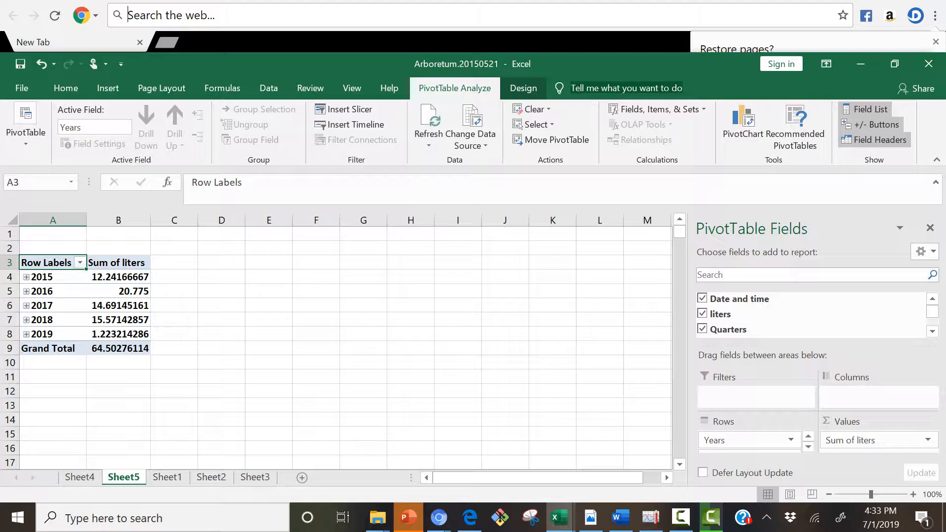
pyautogui.moveTo(119, 277)
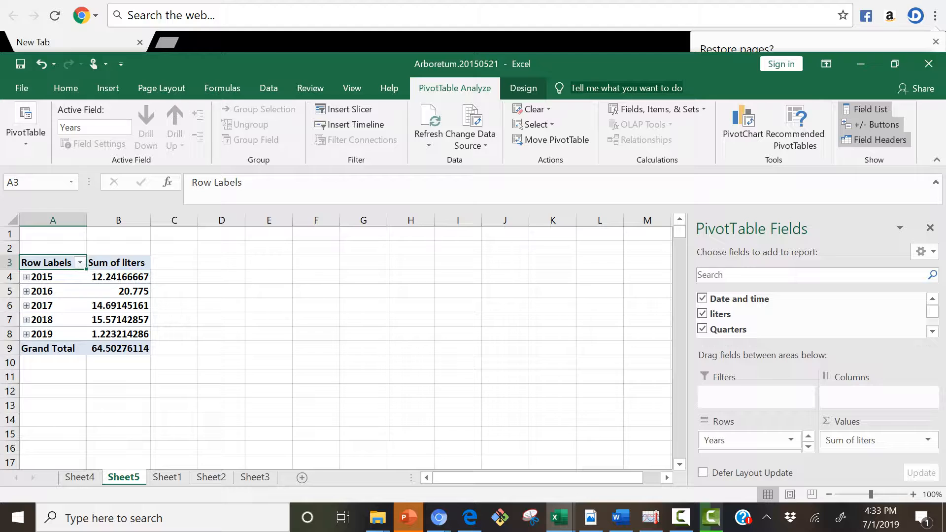
# - Expand 2015 into its quarters and Qtr2 into May and June
pyautogui.click(26, 276)
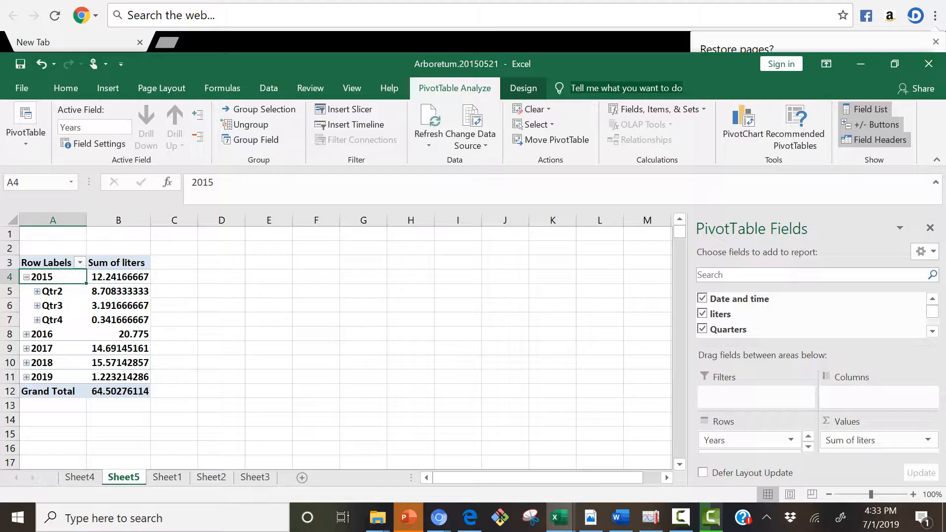
pyautogui.click(36, 291)
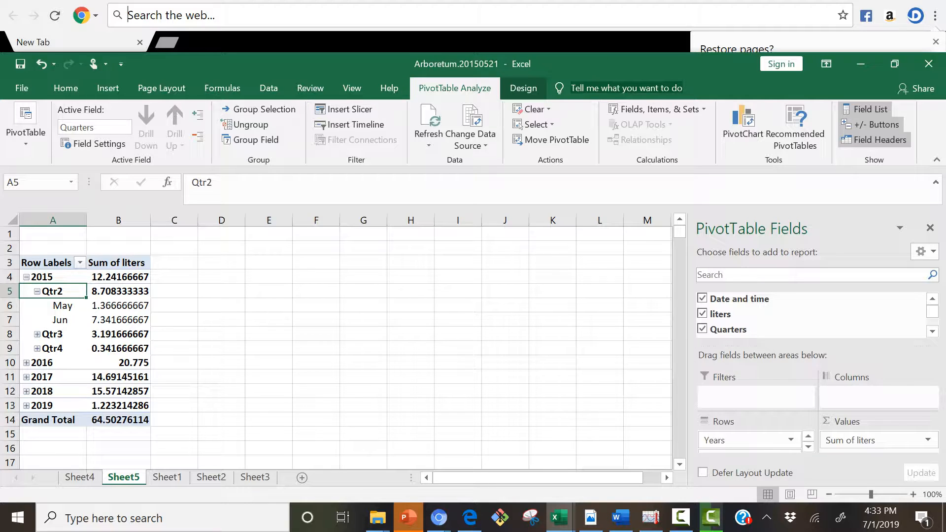
pyautogui.moveTo(119, 319)
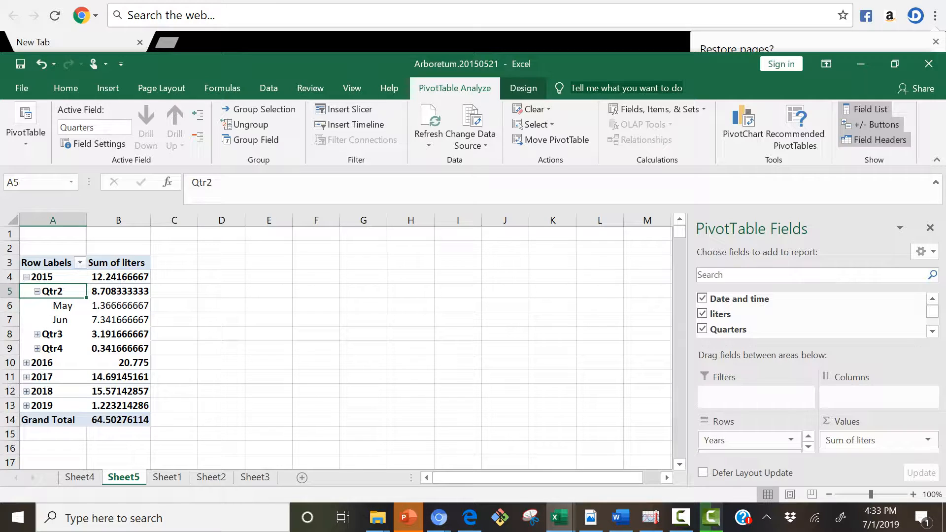
pyautogui.moveTo(52, 334)
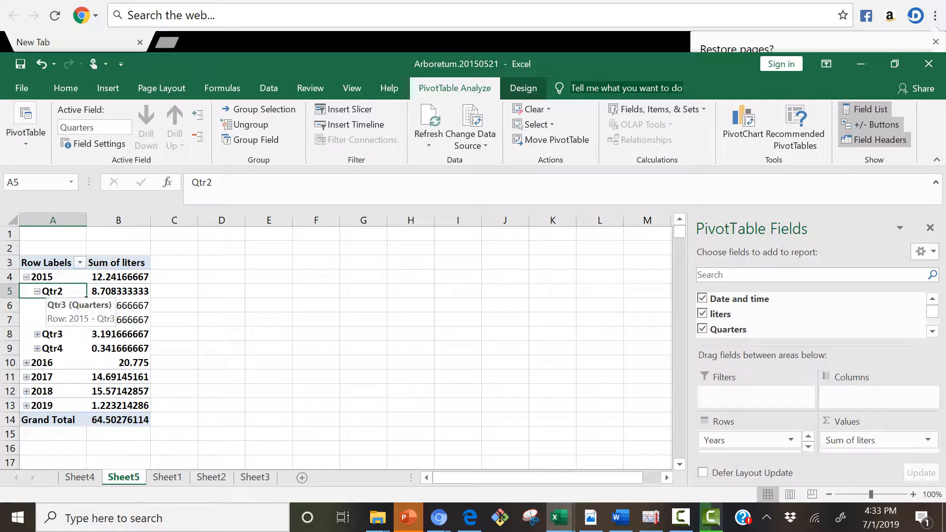
# - Regroup the dates by Months and Years only, removing Quarters
pyautogui.rightClick(52, 290)
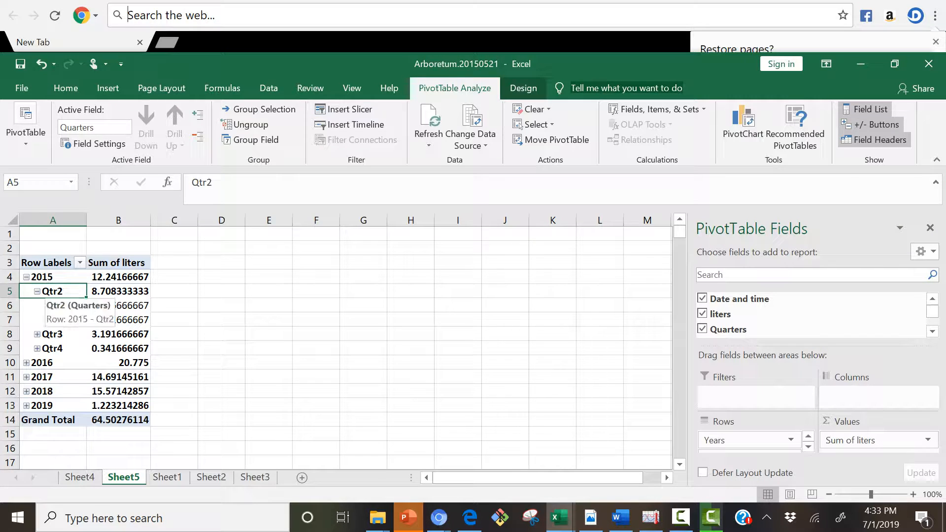
pyautogui.rightClick(52, 290)
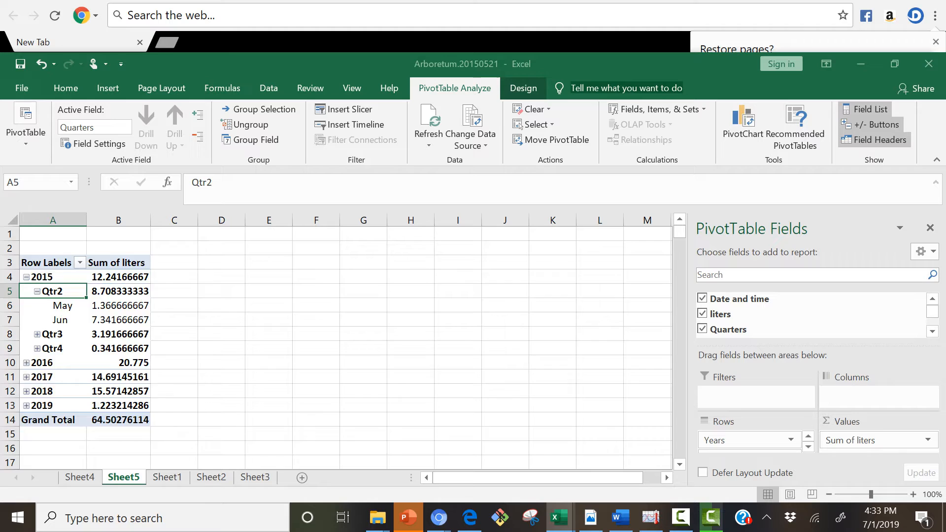
pyautogui.click(256, 139)
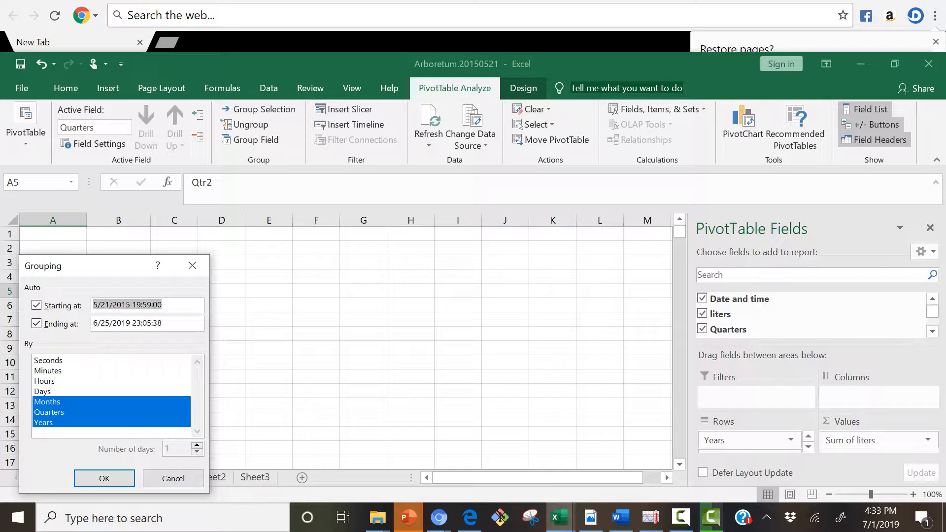
pyautogui.click(147, 304)
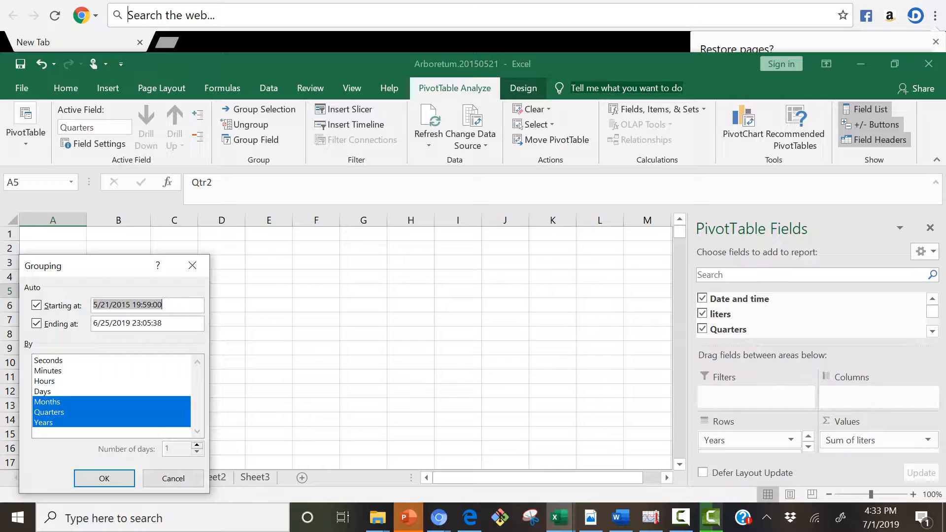
pyautogui.click(49, 412)
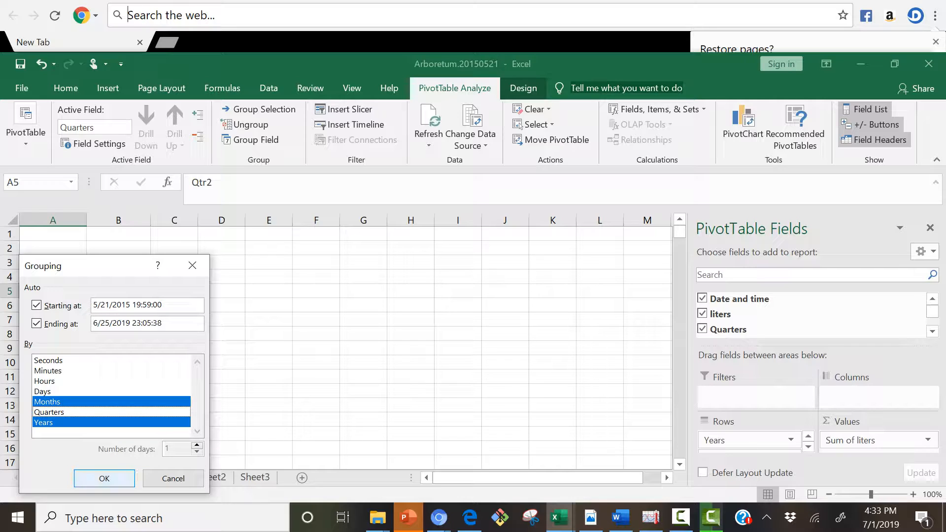
pyautogui.click(103, 477)
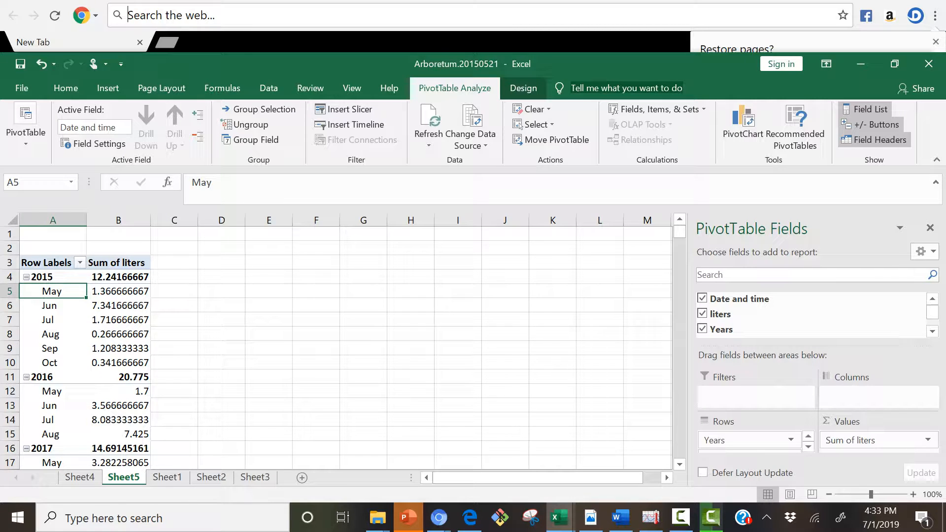
pyautogui.moveTo(118, 363)
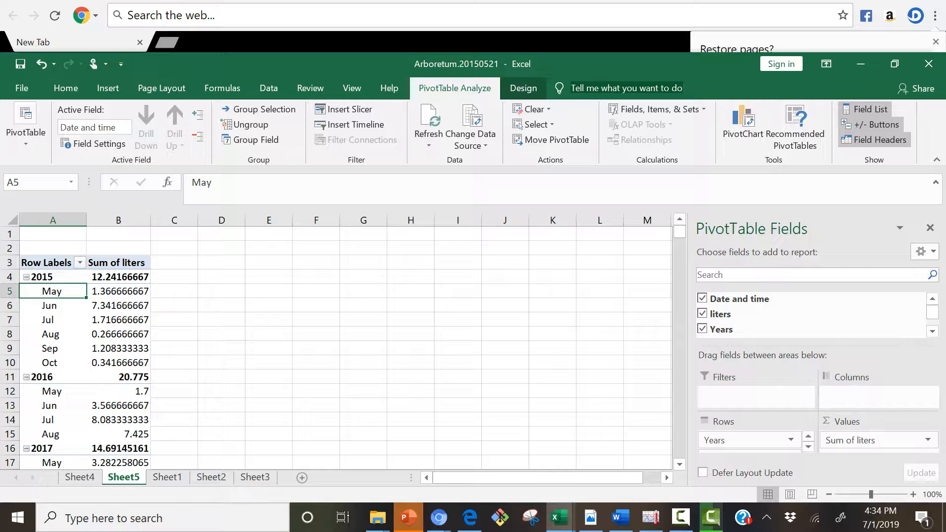
# - Scroll through the monthly rows from May 2015 to April 2019
pyautogui.scroll(-3)
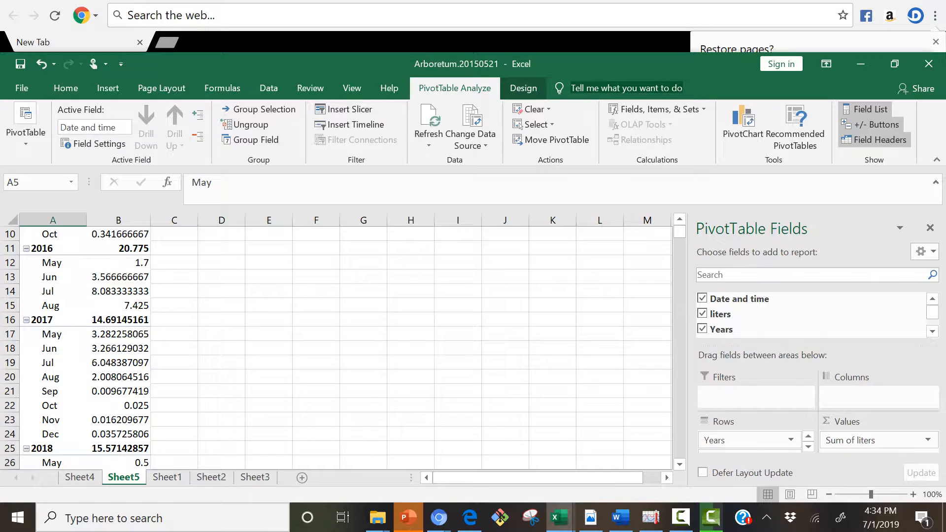
pyautogui.scroll(3)
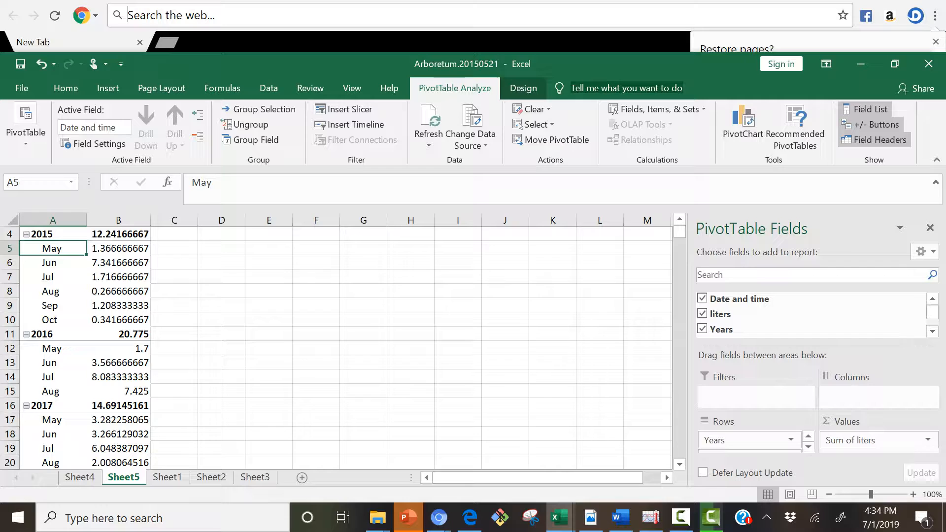
pyautogui.scroll(-3)
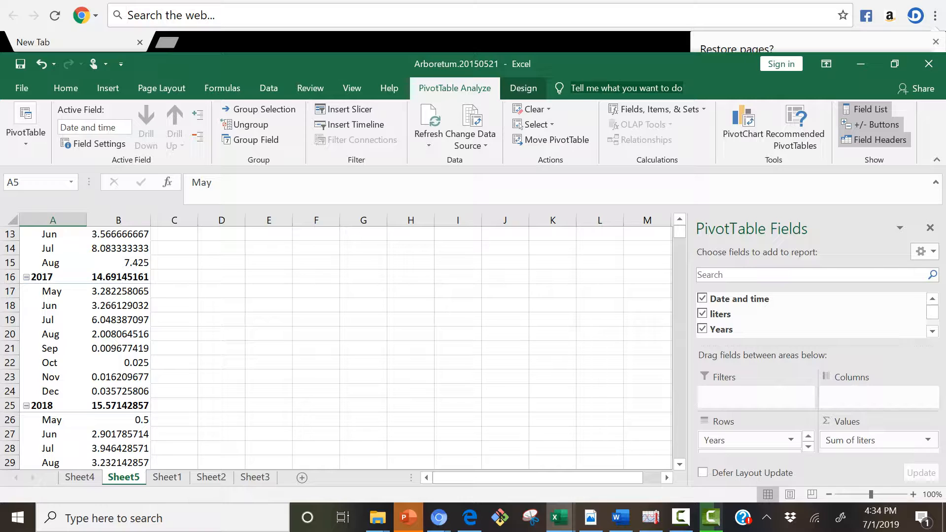
pyautogui.scroll(-3)
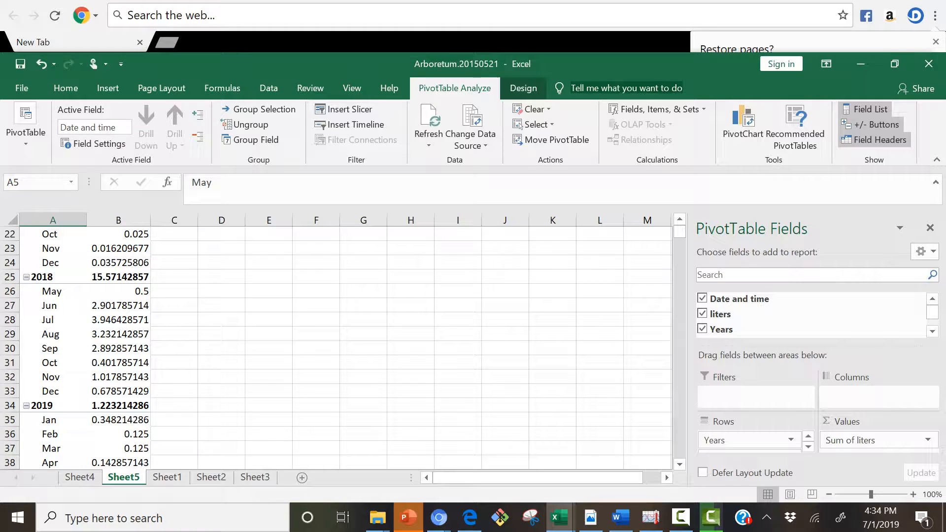
pyautogui.scroll(-3)
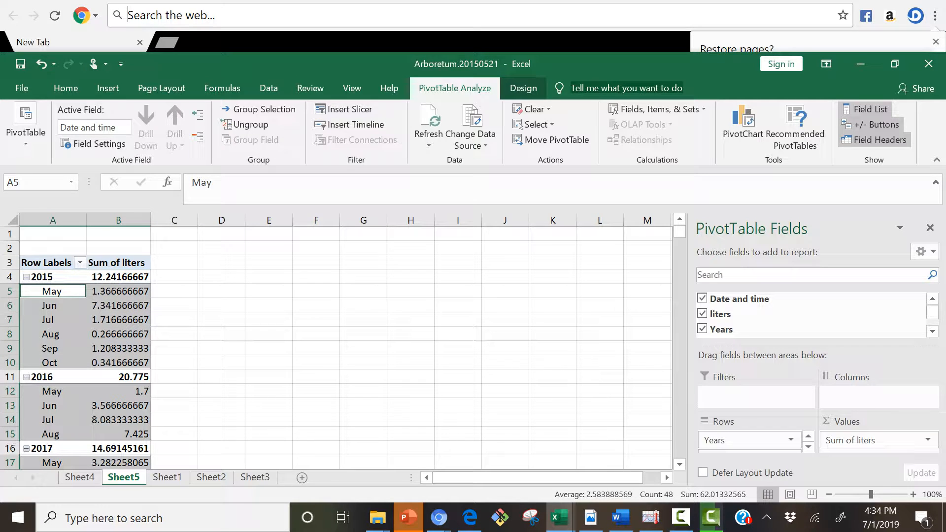
# - Copy the selected monthly liters block and show the Insert chart options
pyautogui.press('ctrl+c')
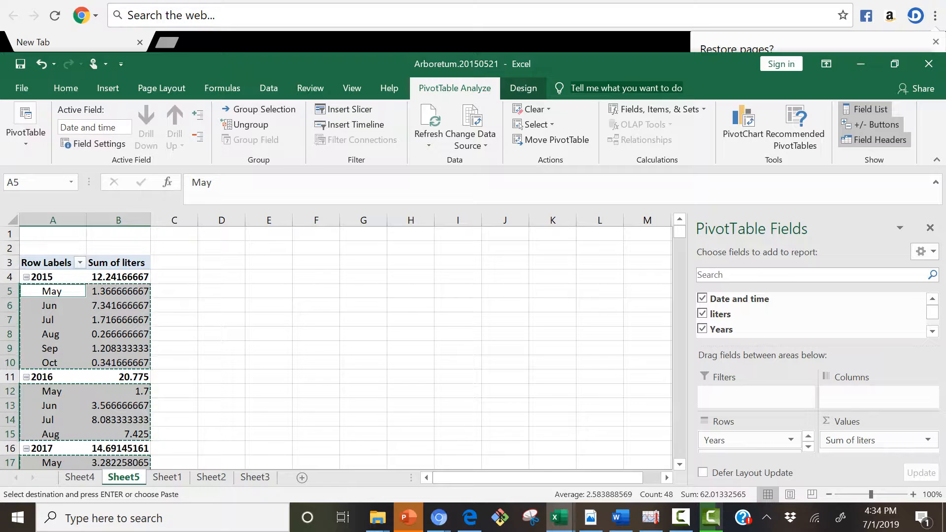
pyautogui.moveTo(558, 517)
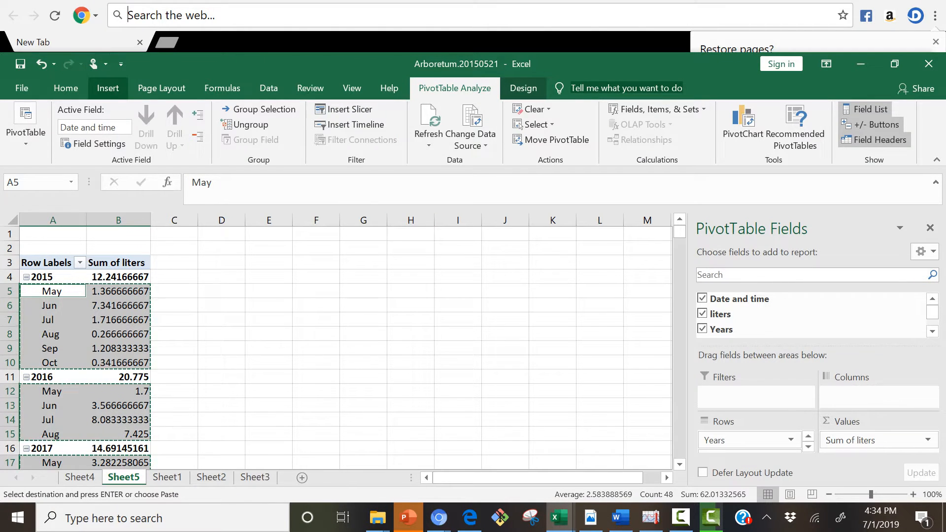
pyautogui.click(107, 88)
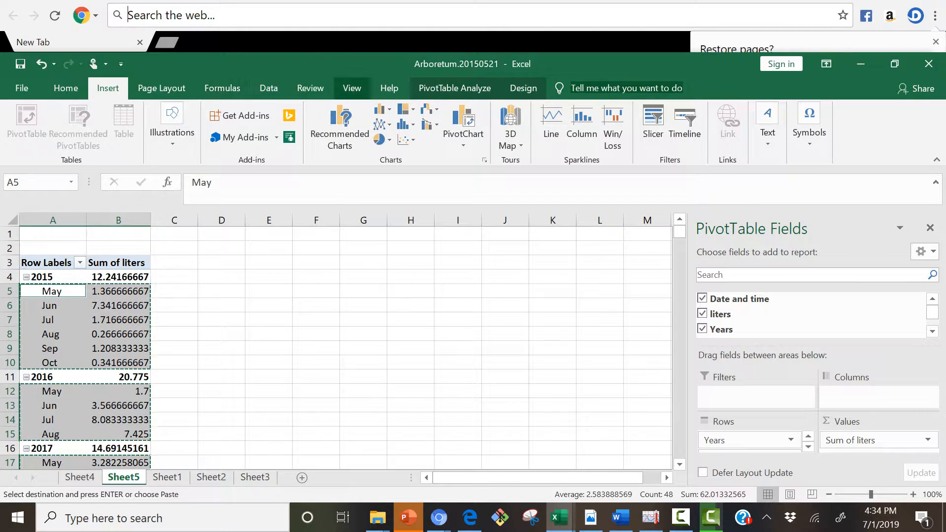
pyautogui.moveTo(379, 110)
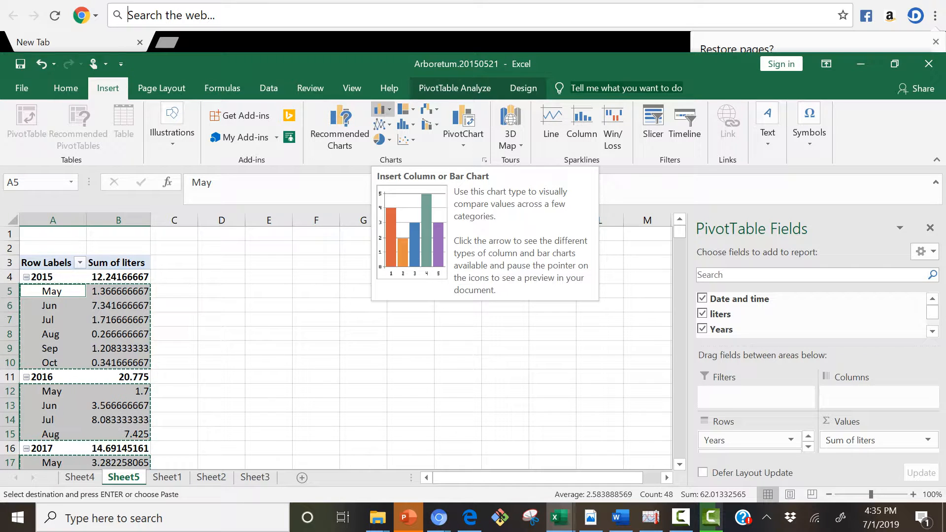
# - Insert a clustered column PivotChart of monthly liters beside the PivotTable and select its title
pyautogui.click(377, 109)
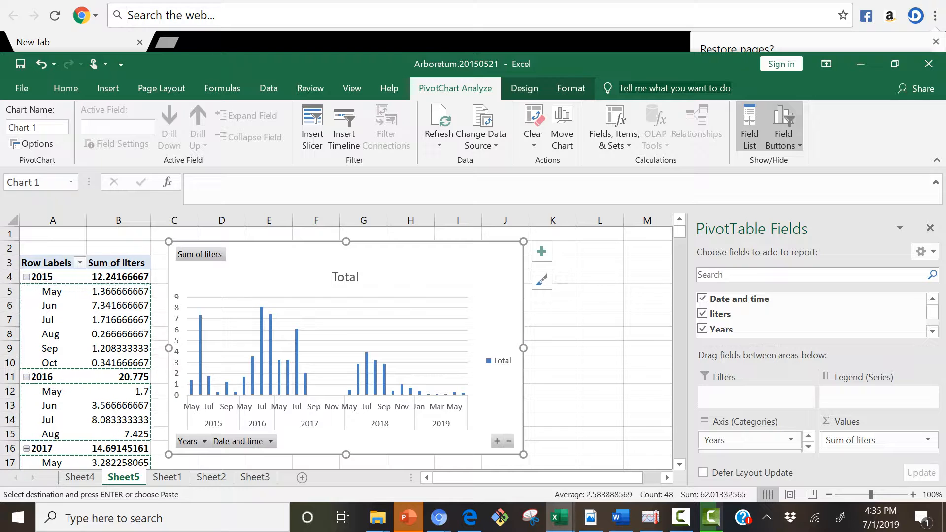
pyautogui.moveTo(370, 408)
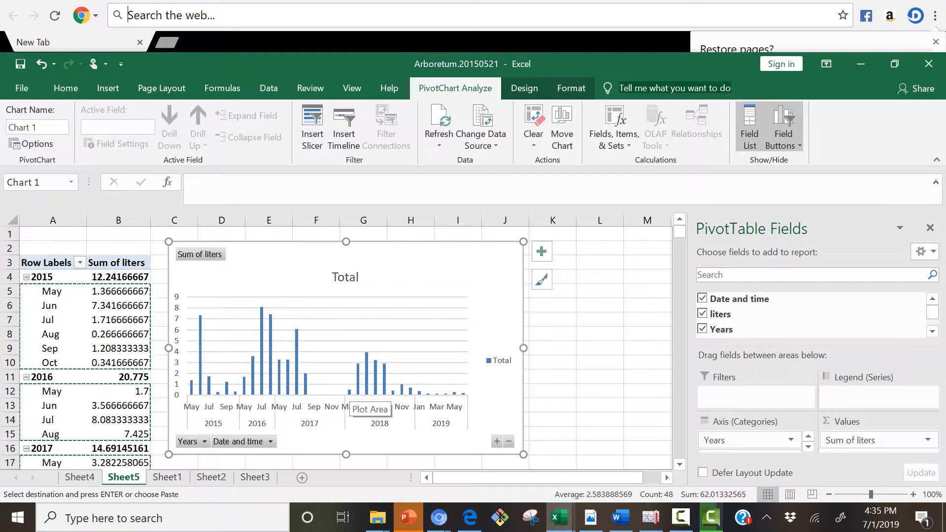
pyautogui.moveTo(395, 406)
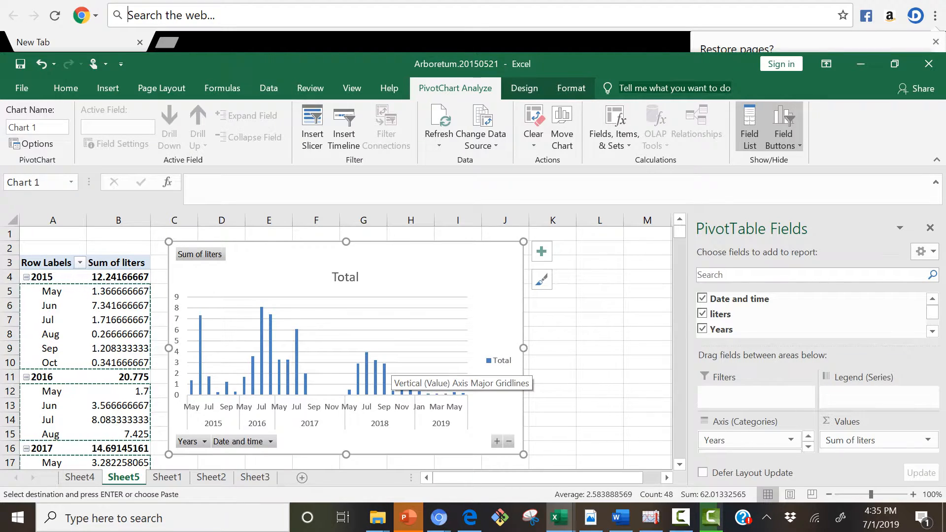
pyautogui.moveTo(492, 283)
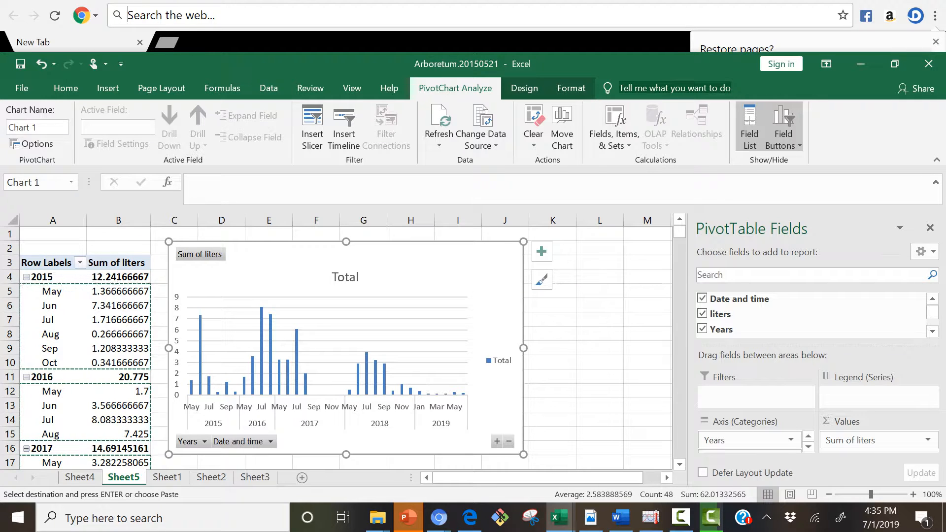
pyautogui.moveTo(488, 351)
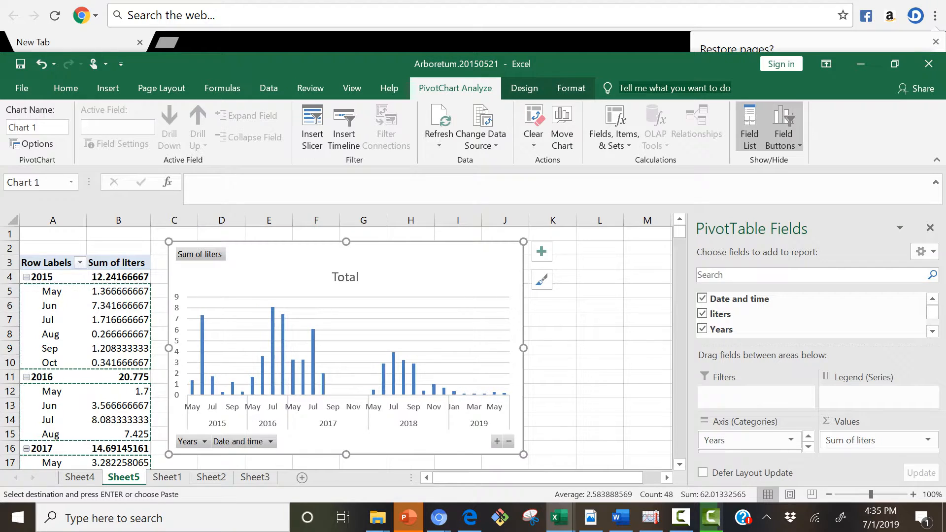
pyautogui.click(344, 276)
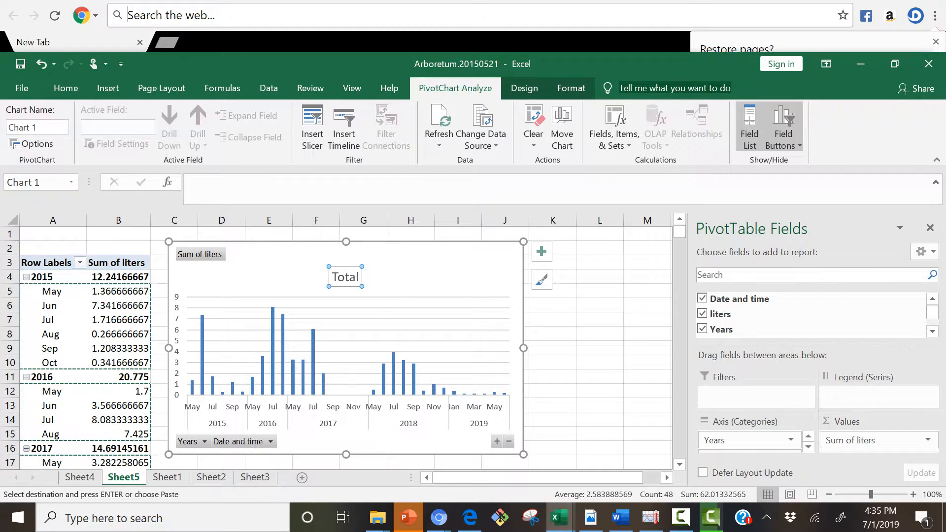
# - Retitle the chart 'Liters collected from Arboretum May 2015-May 2019', accidentally pasting table data after it
pyautogui.doubleClick(345, 276)
pyautogui.write('Liters colle')
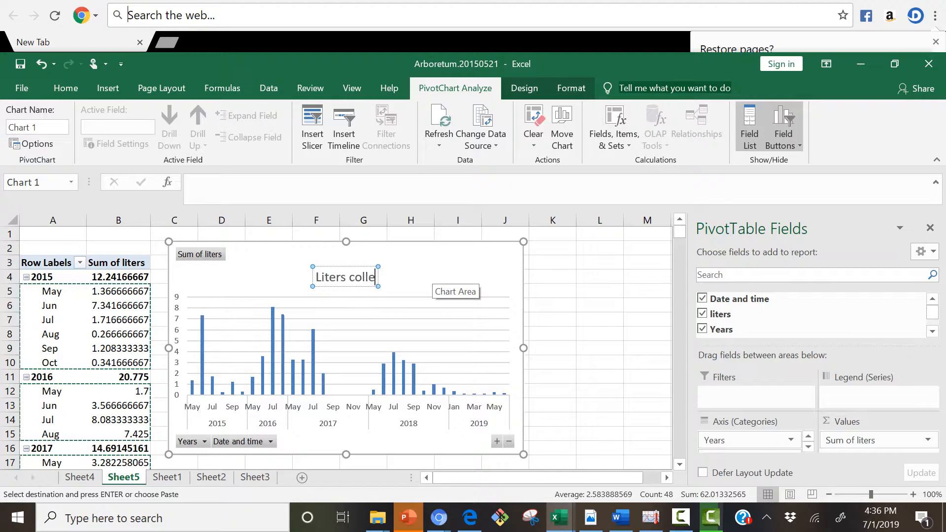
pyautogui.write('cted from Arboretum')
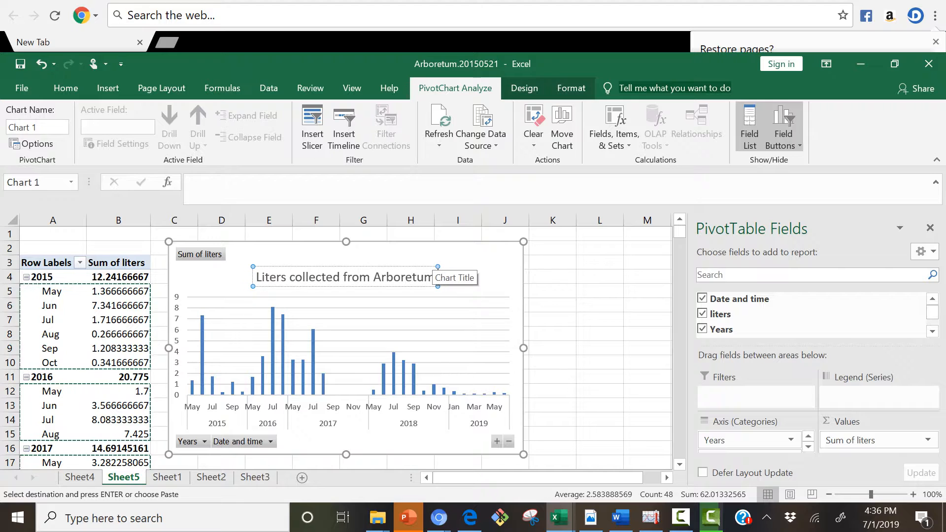
pyautogui.write('May')
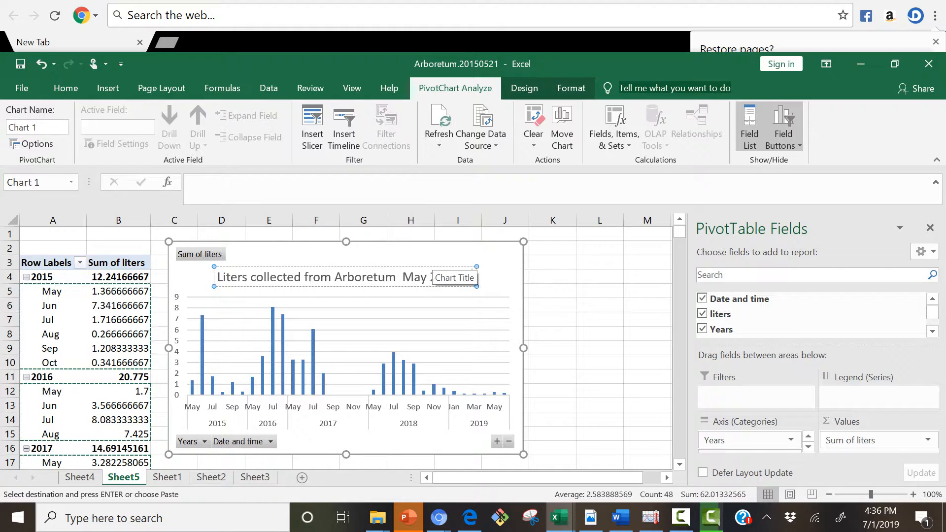
pyautogui.write('2015-May 2019')
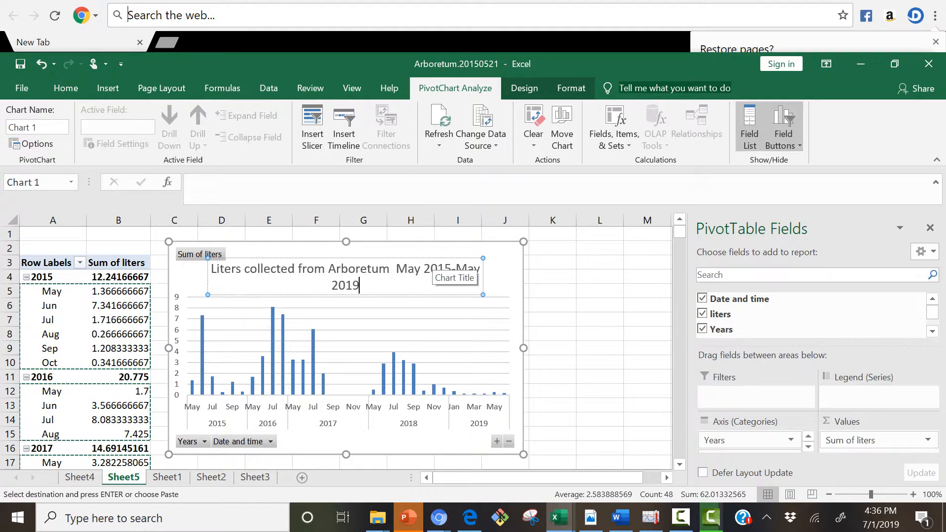
pyautogui.press('ctrl+v')
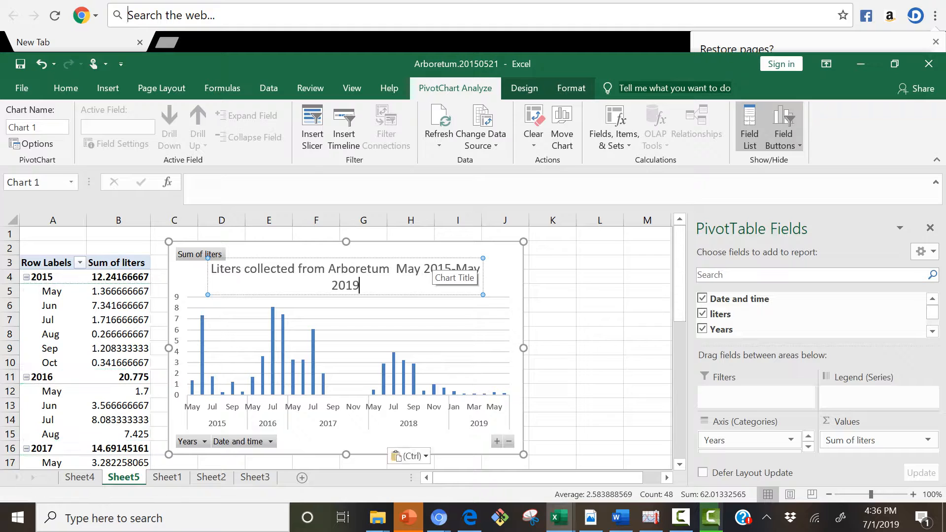
# - Undo the accidental paste so the title keeps only the new text
pyautogui.click(598, 276)
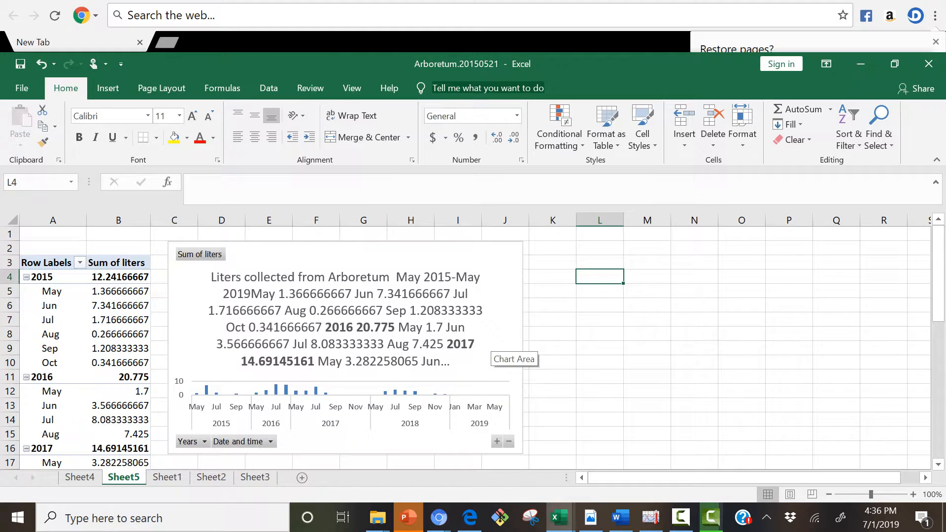
pyautogui.click(346, 319)
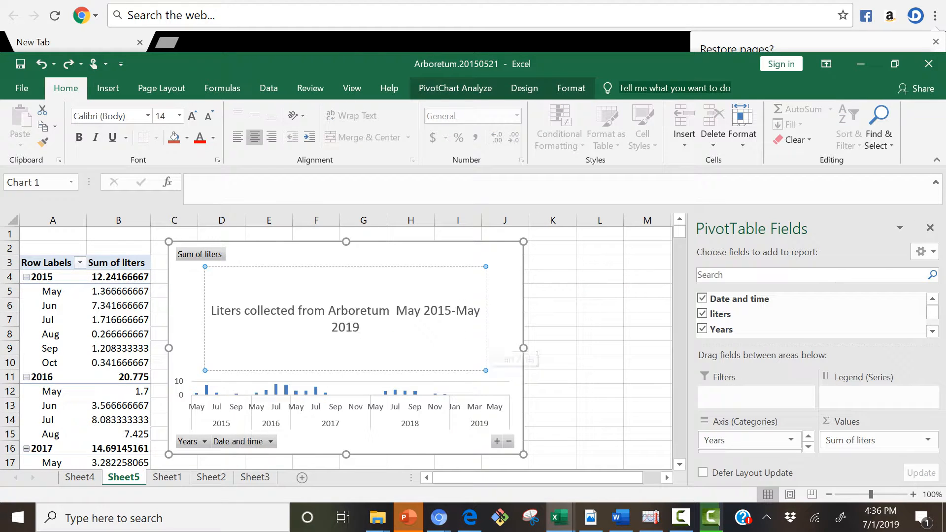
pyautogui.click(345, 318)
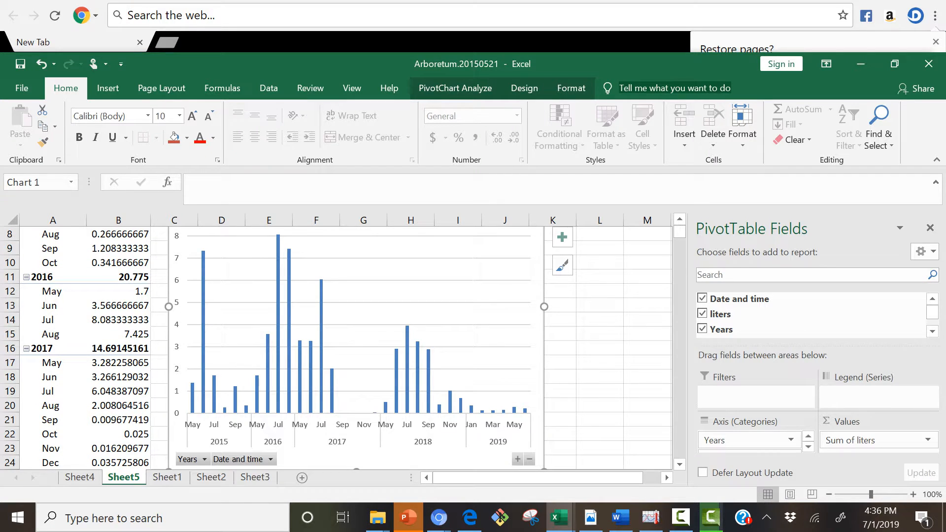
pyautogui.scroll(-3)
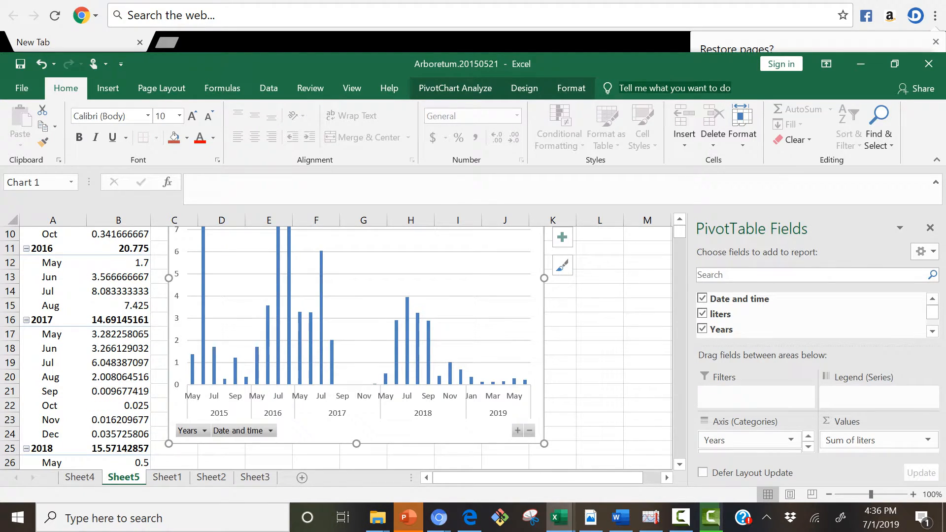
pyautogui.scroll(3)
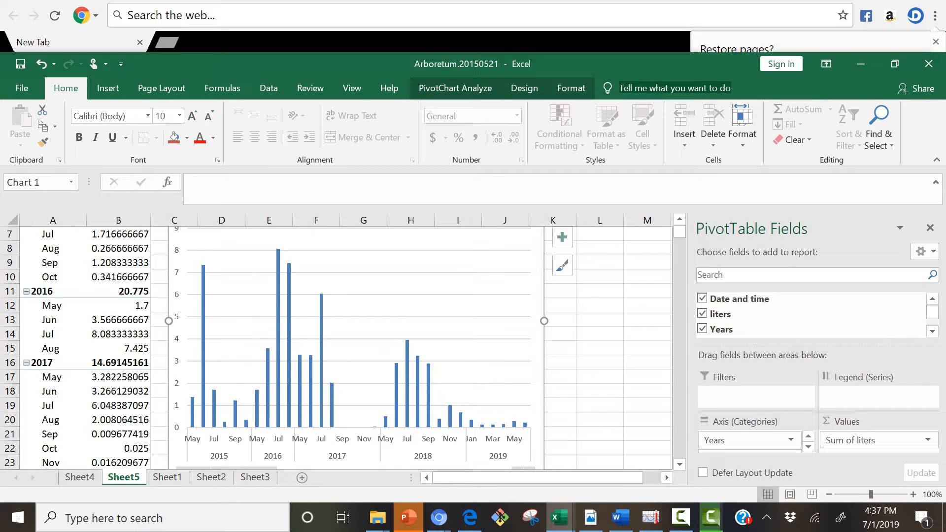
pyautogui.moveTo(244, 351)
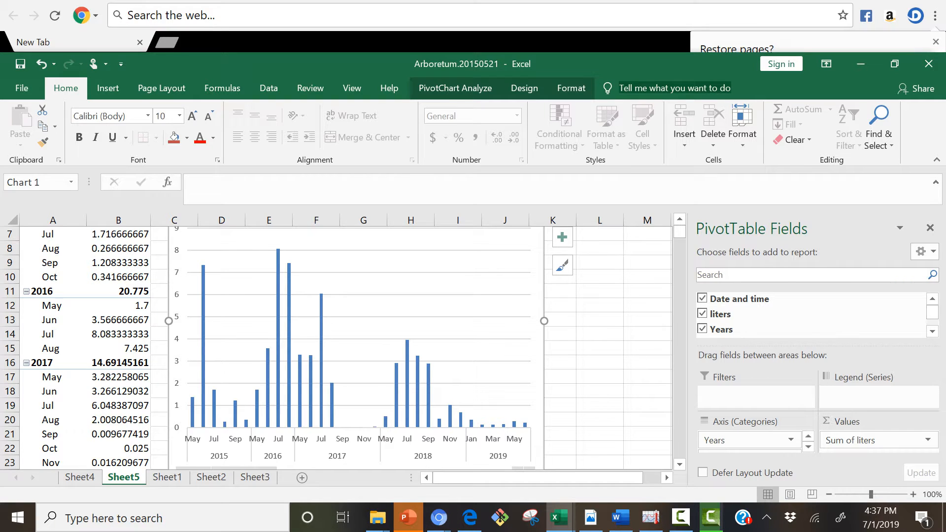
pyautogui.moveTo(489, 440)
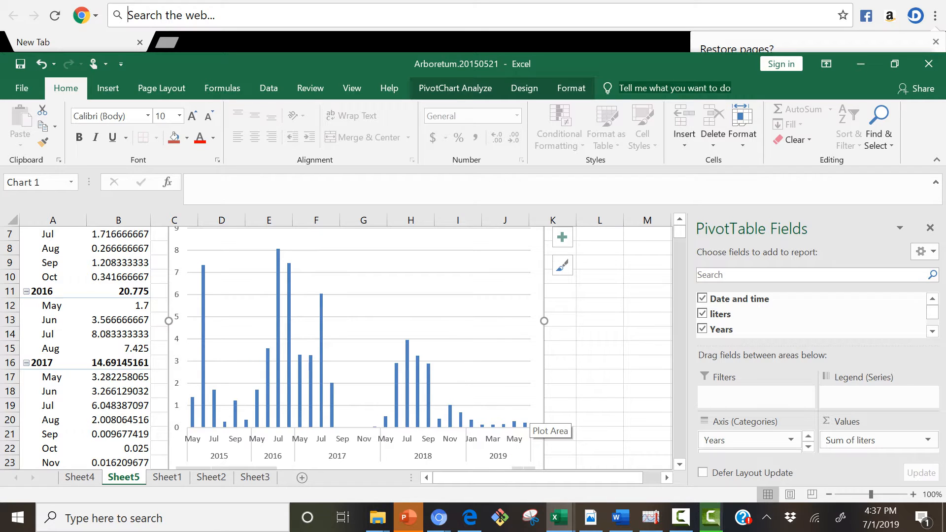
pyautogui.moveTo(515, 438)
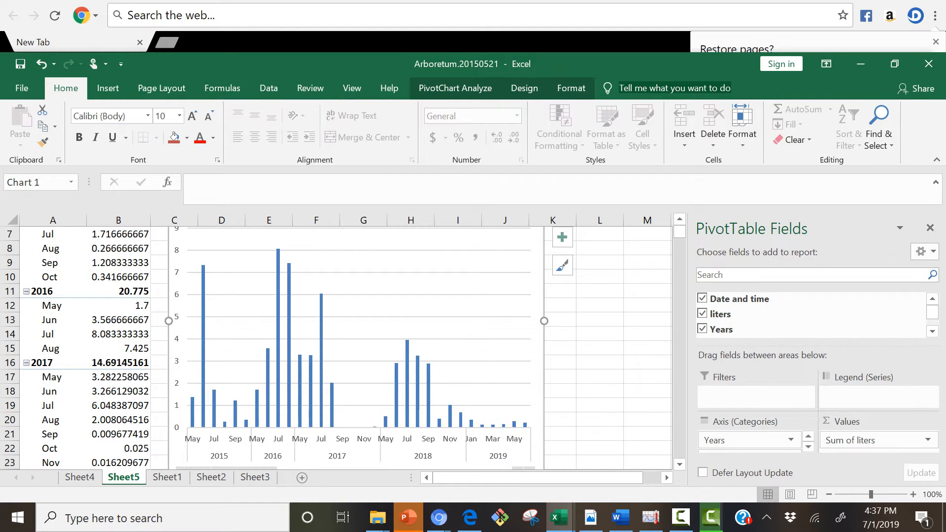
pyautogui.moveTo(508, 386)
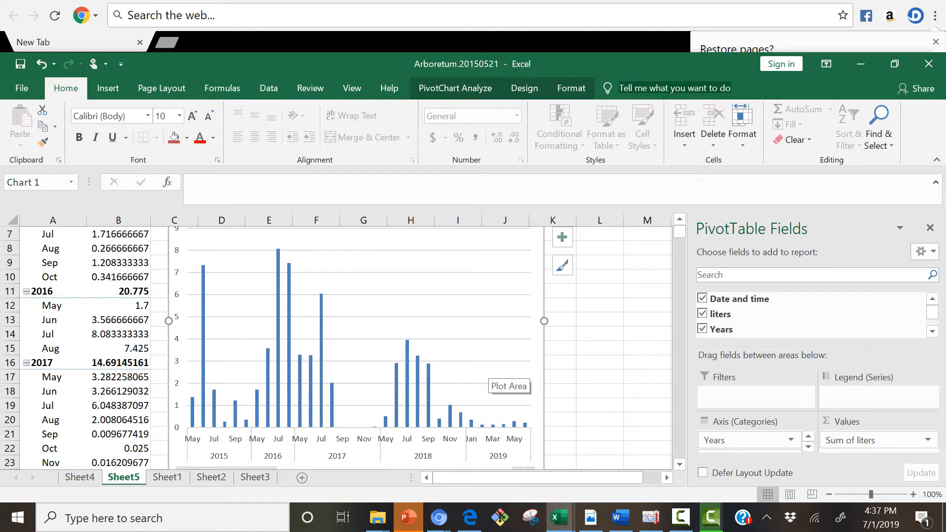